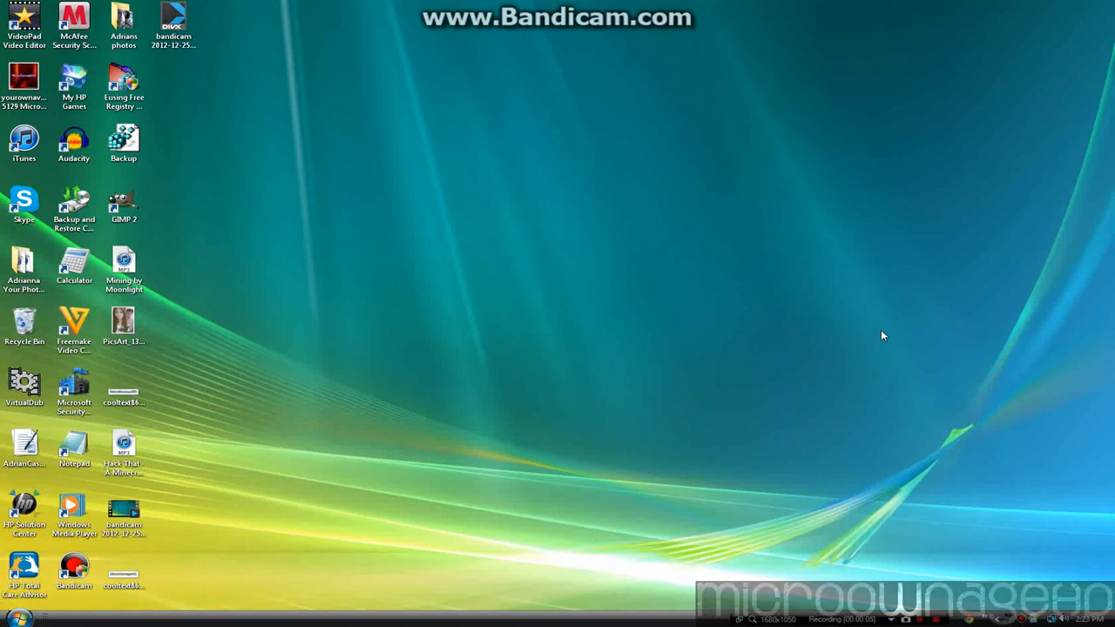
mouse_move(24, 567)
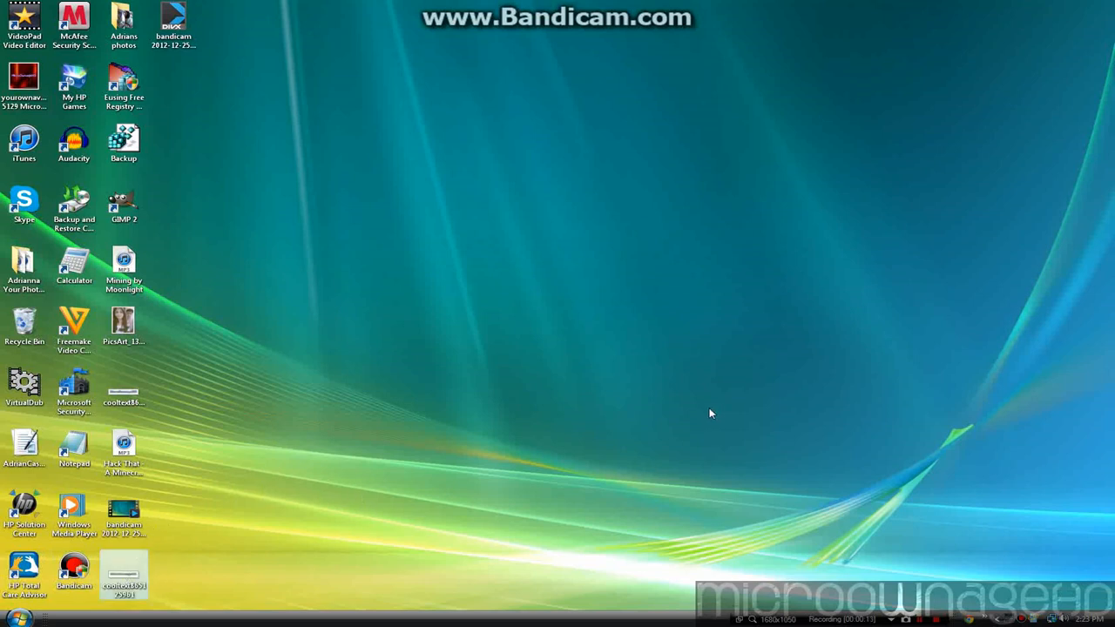
mouse_move(204, 584)
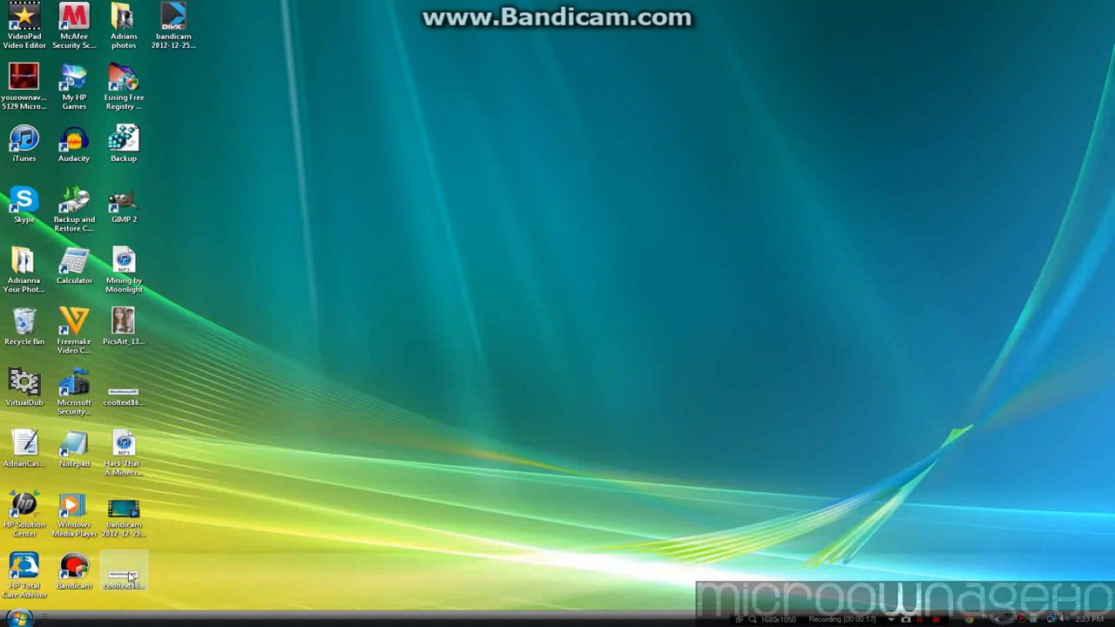
Open the cooltext JPEG from the desktop to view the MicroOwnageHD logo.
double_click(123, 571)
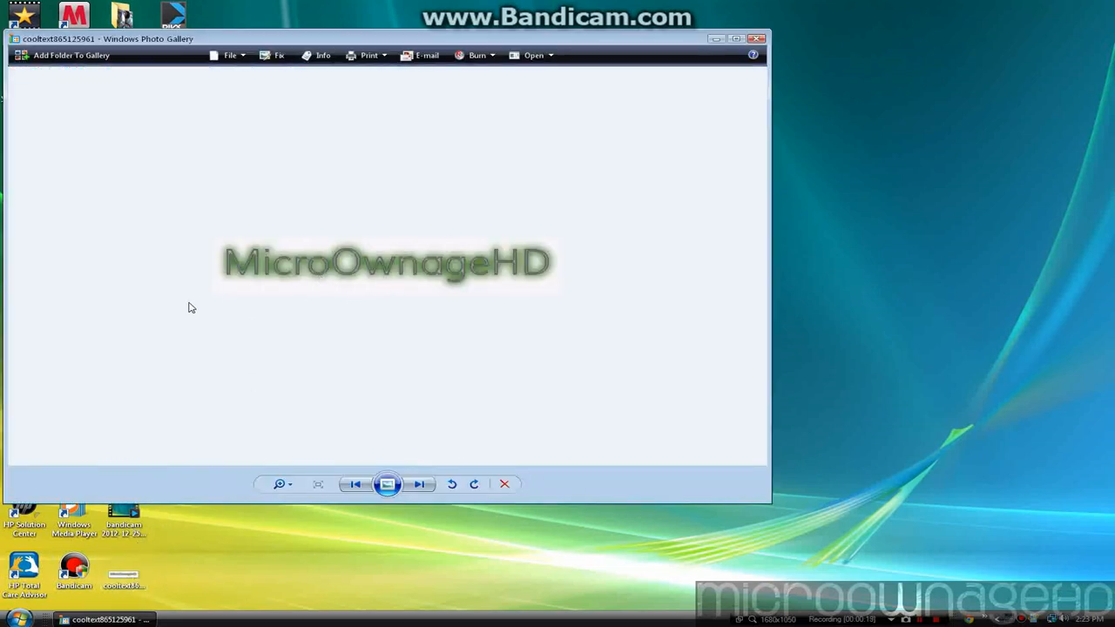
mouse_move(305, 521)
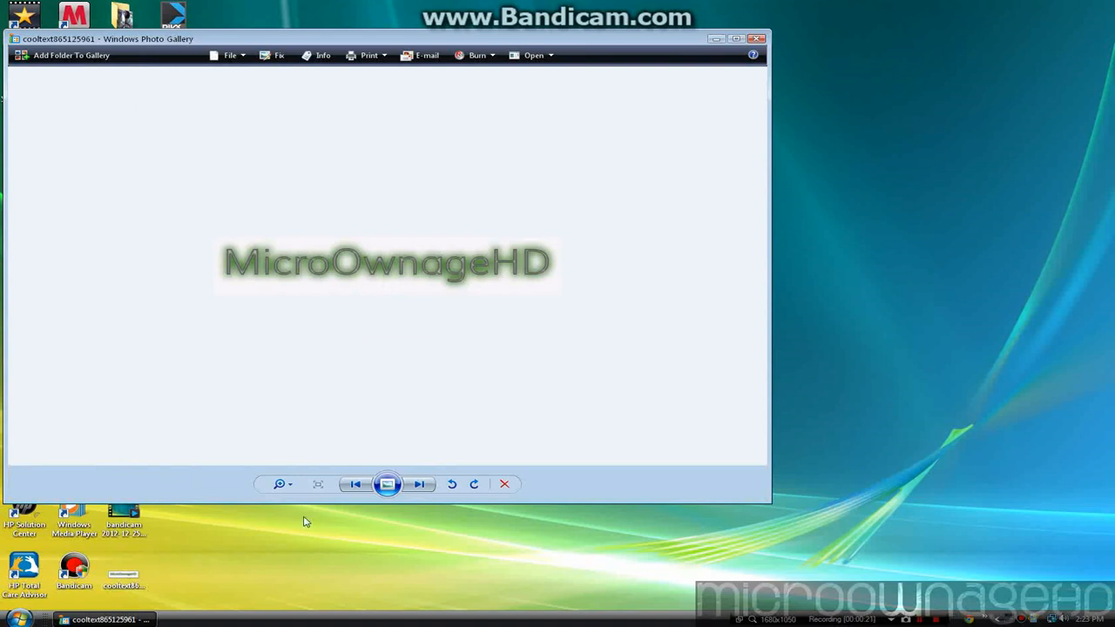
mouse_move(376, 417)
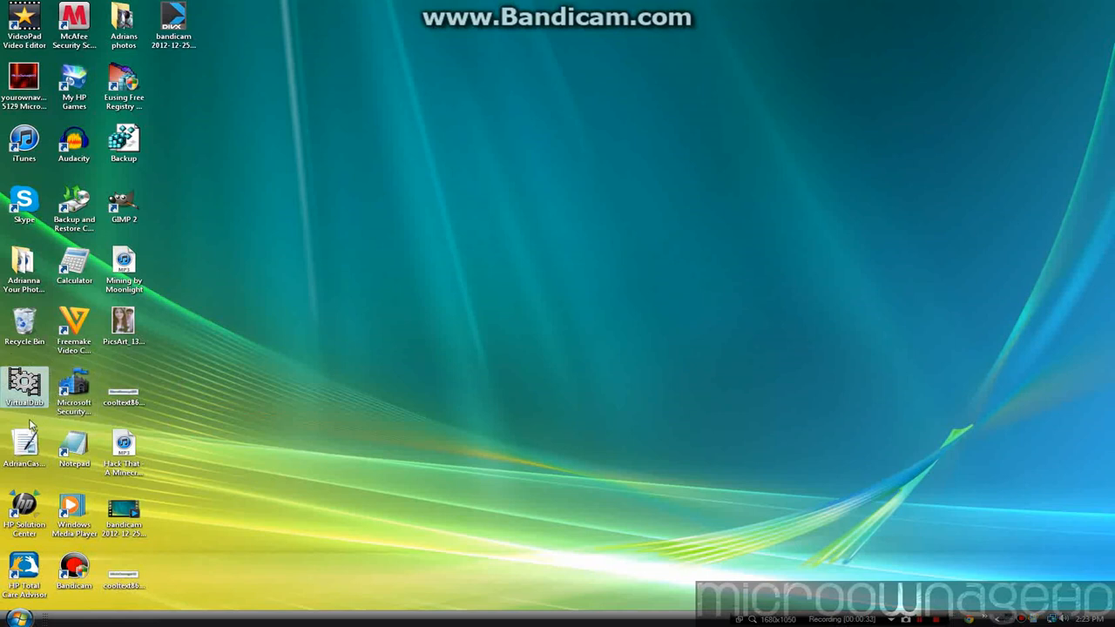
mouse_move(124, 514)
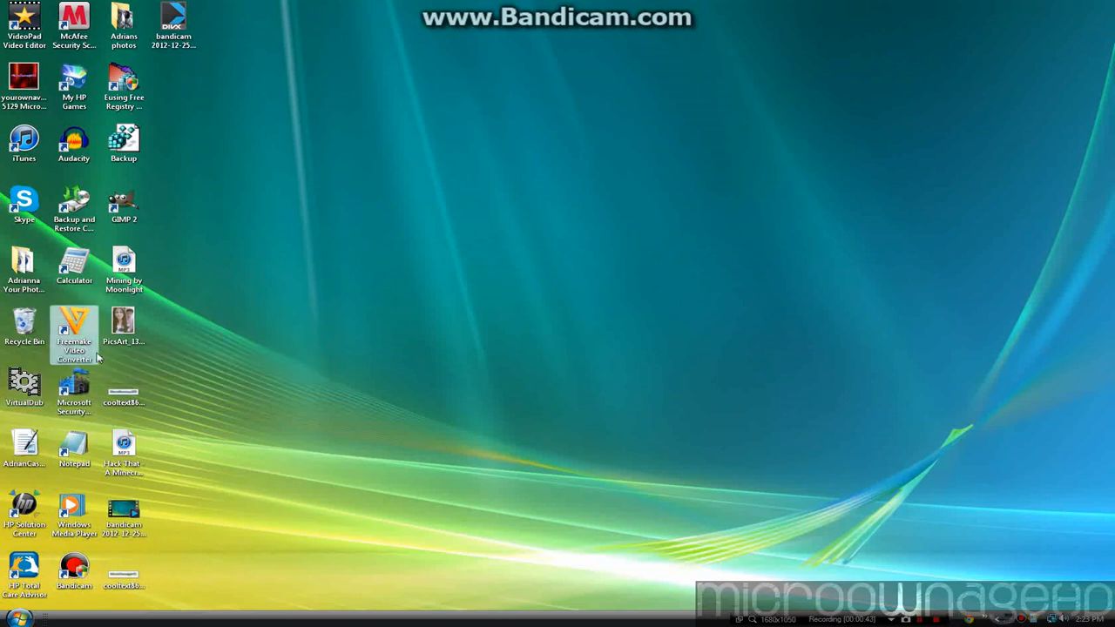
mouse_move(124, 509)
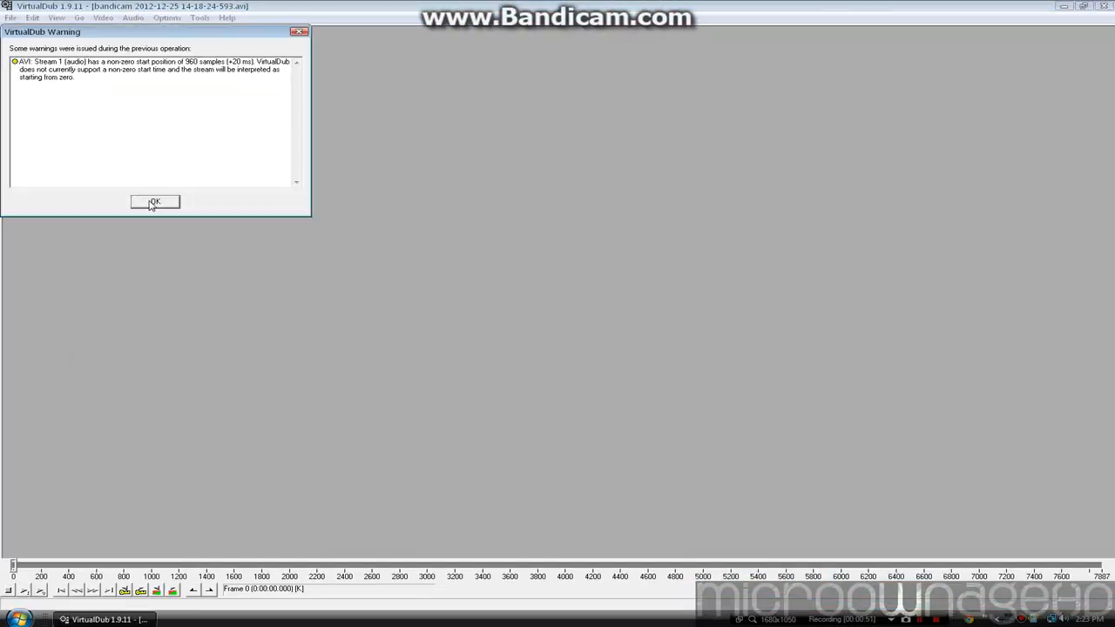
Dismiss the audio warning, set the input pane to 33%, and browse the Audio and Video menus.
left_click(155, 201)
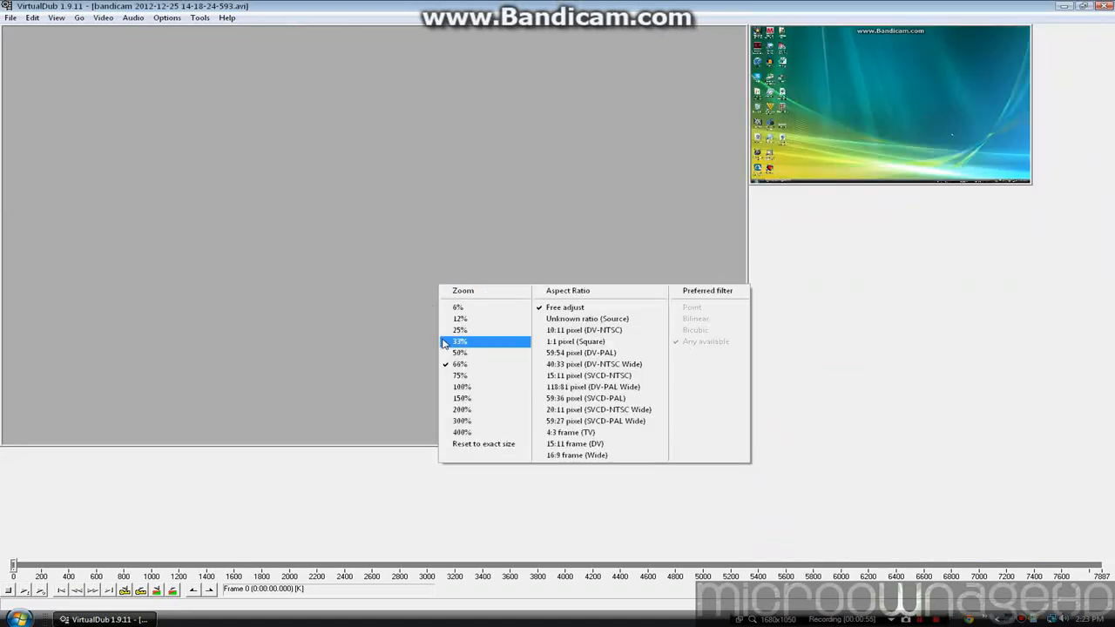
left_click(460, 342)
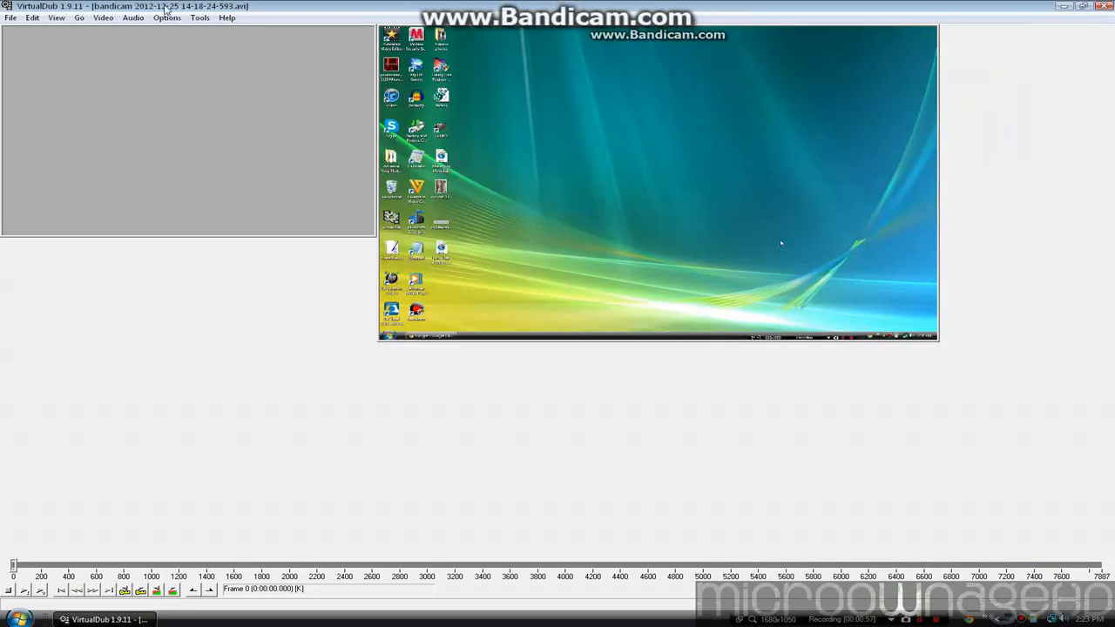
left_click(132, 18)
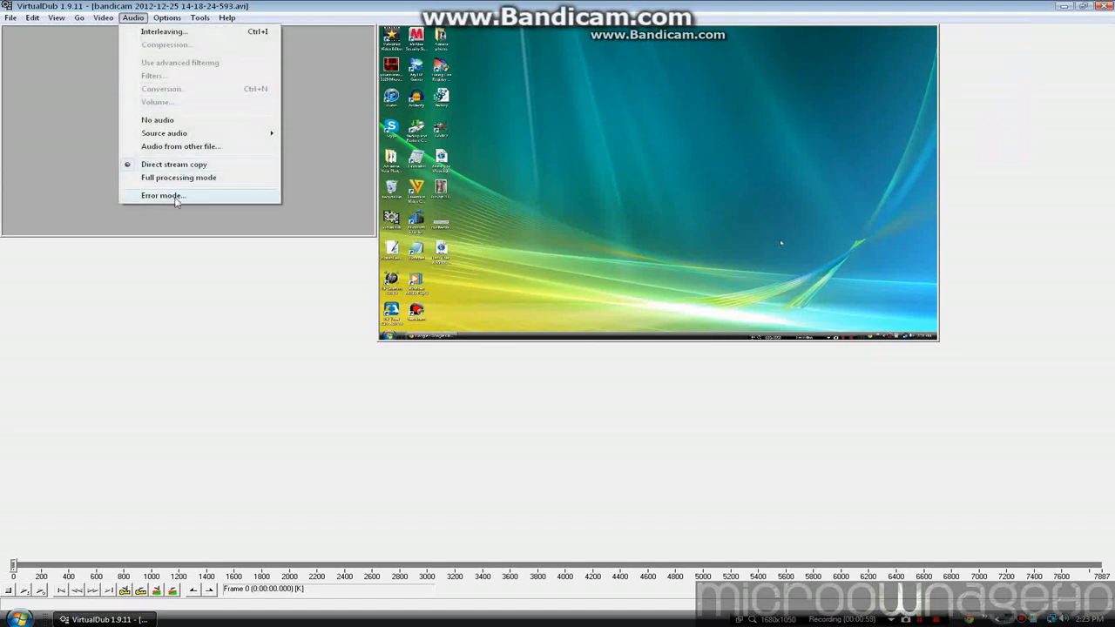
left_click(103, 17)
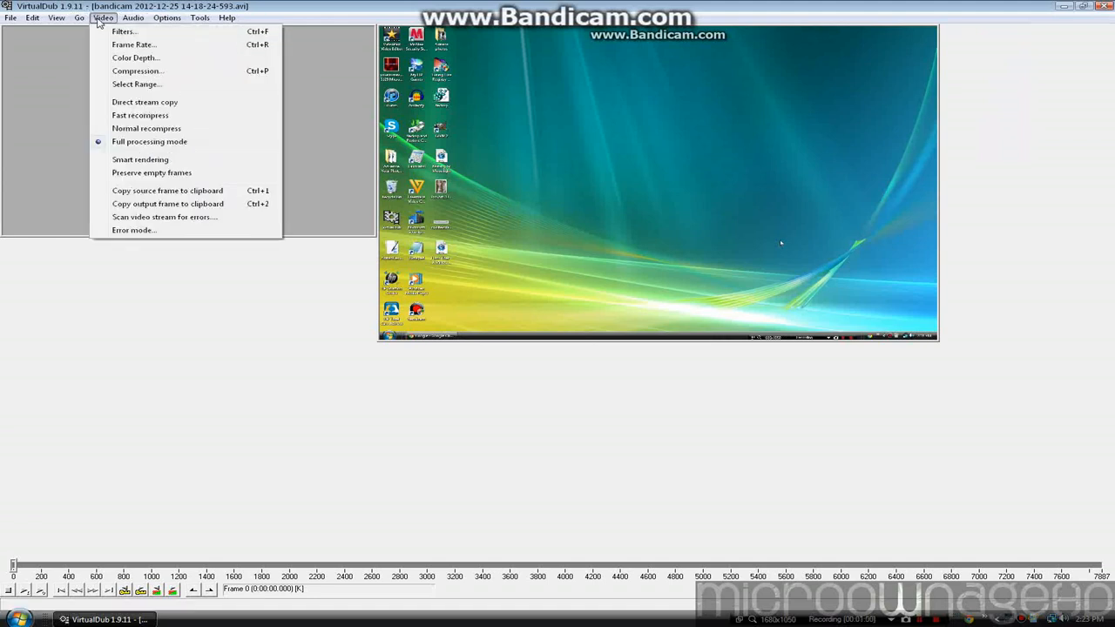
mouse_move(124, 32)
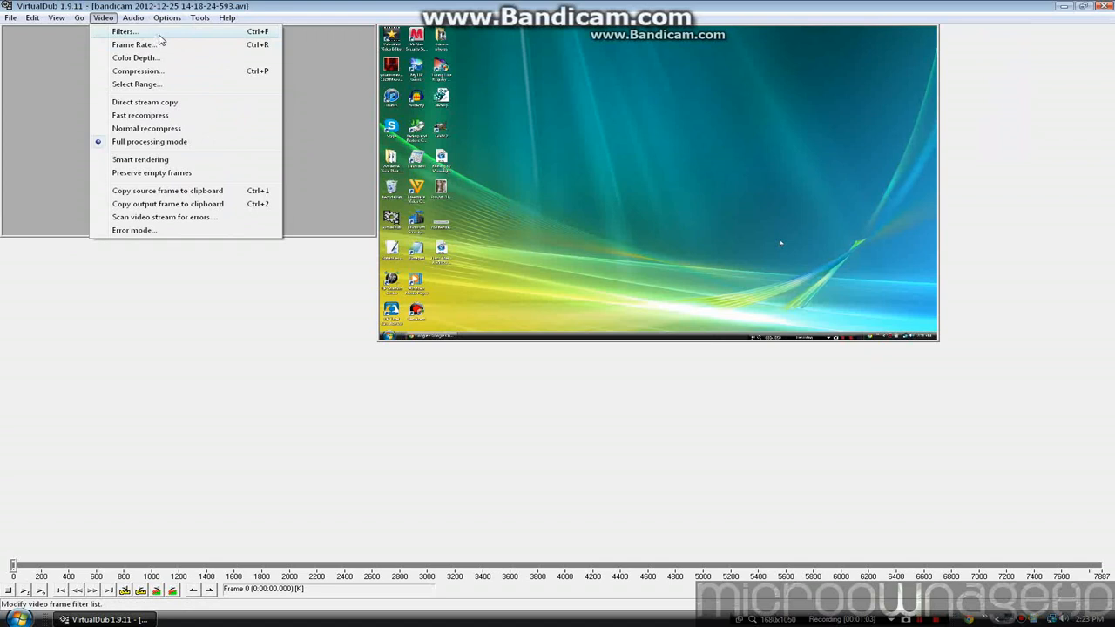
mouse_move(112, 42)
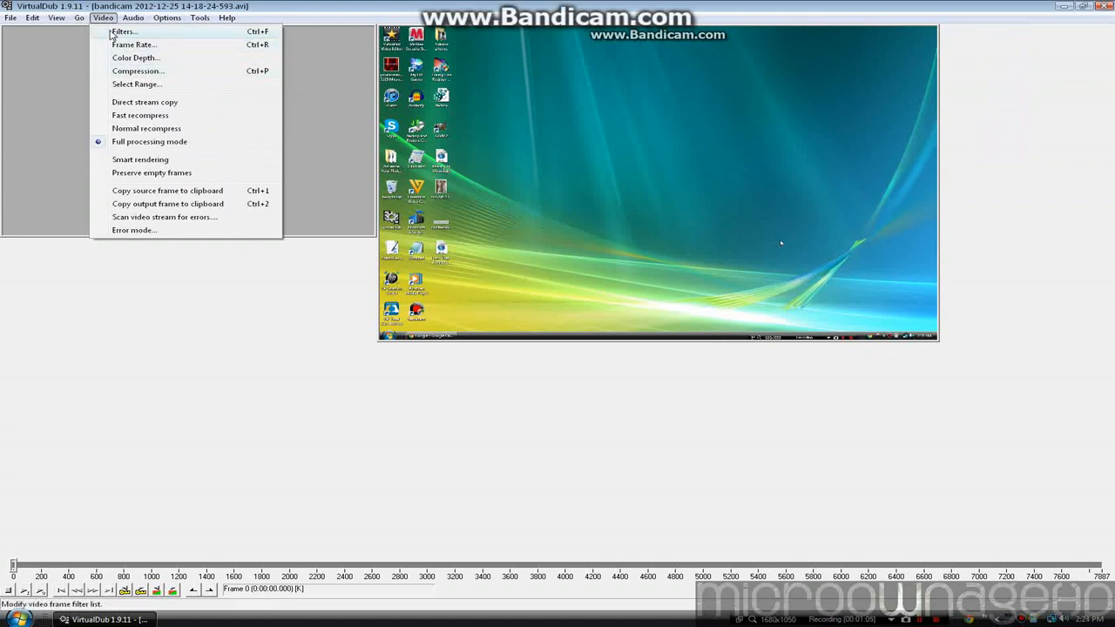
From Video > Filters, start adding a filter and scroll the list to the logo filter.
left_click(123, 31)
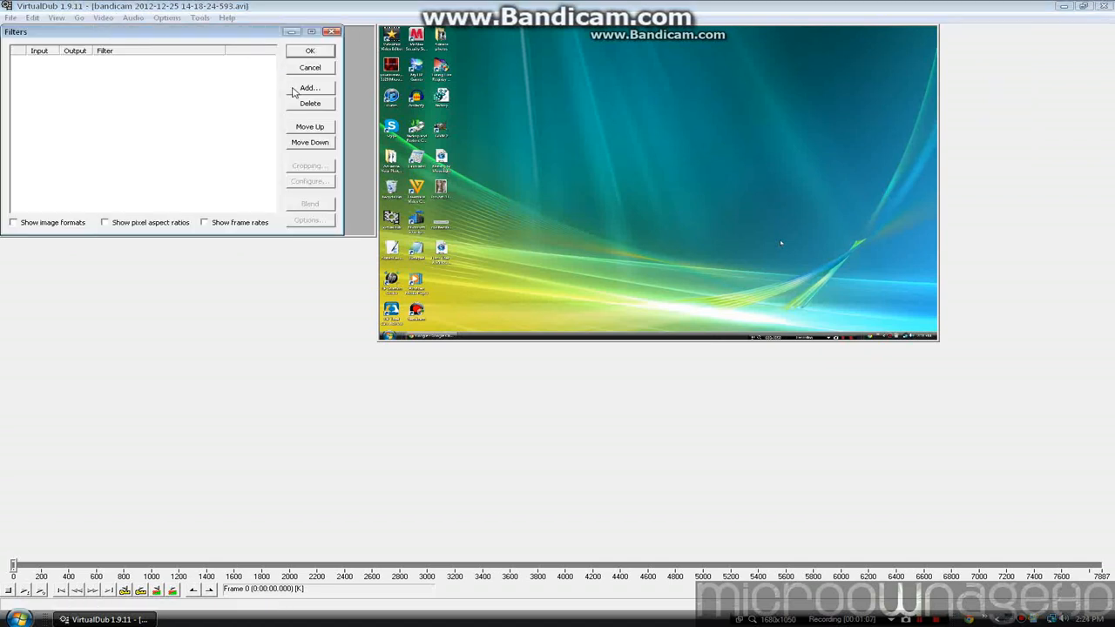
left_click(308, 87)
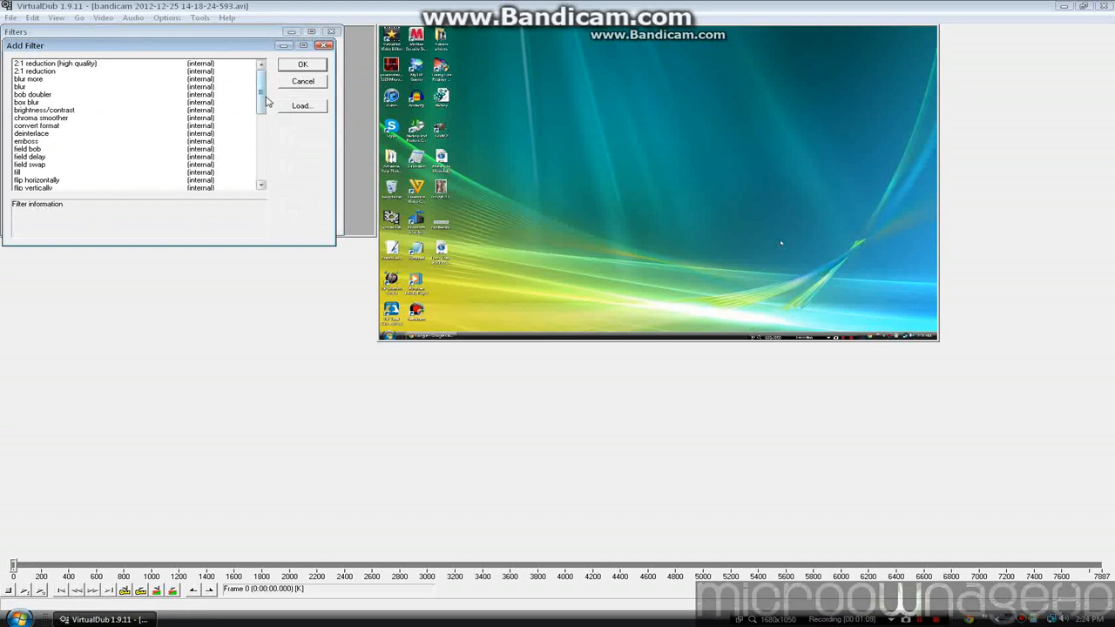
scroll("down", 3)
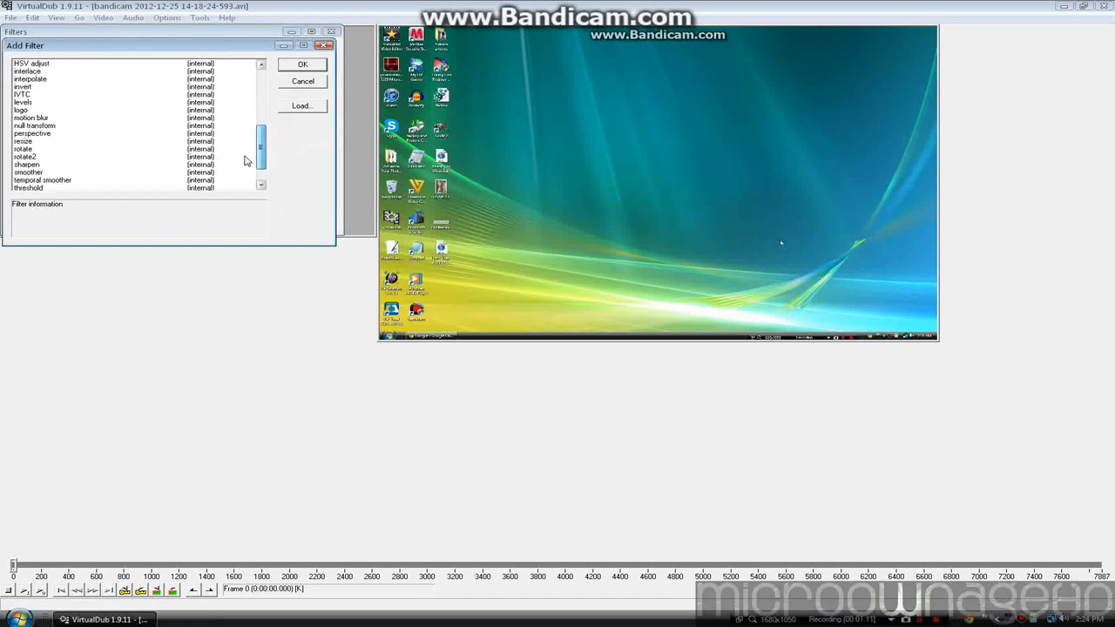
scroll("up", 3)
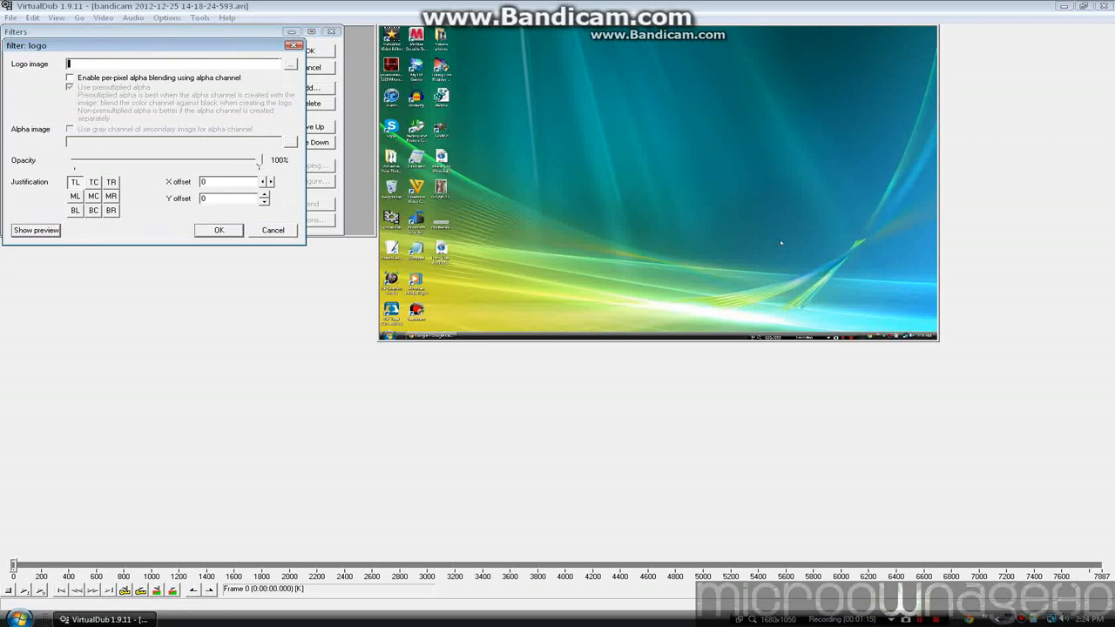
Load the cooltext JPEG as the logo image, lower its opacity, and preview the watermark.
left_click(290, 62)
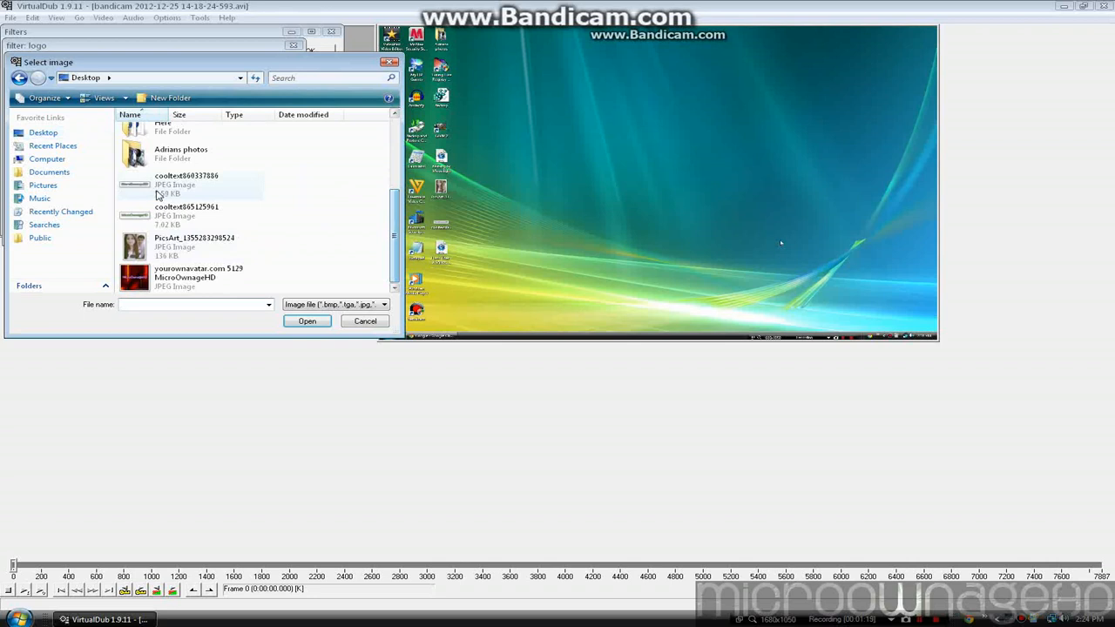
left_click(307, 321)
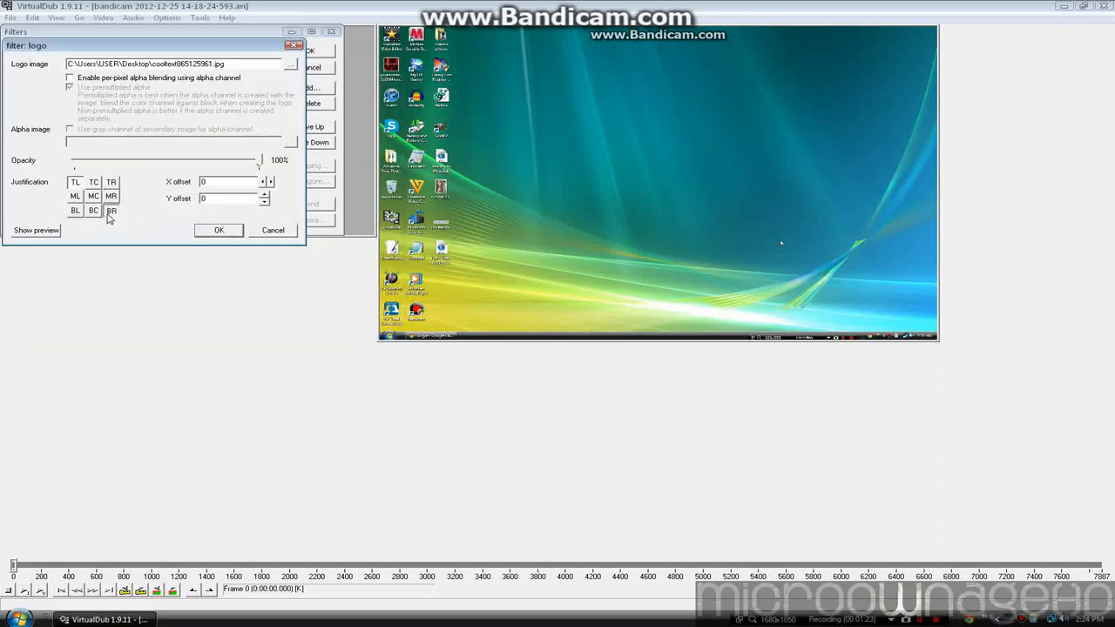
left_click_drag(259, 167, 232, 167)
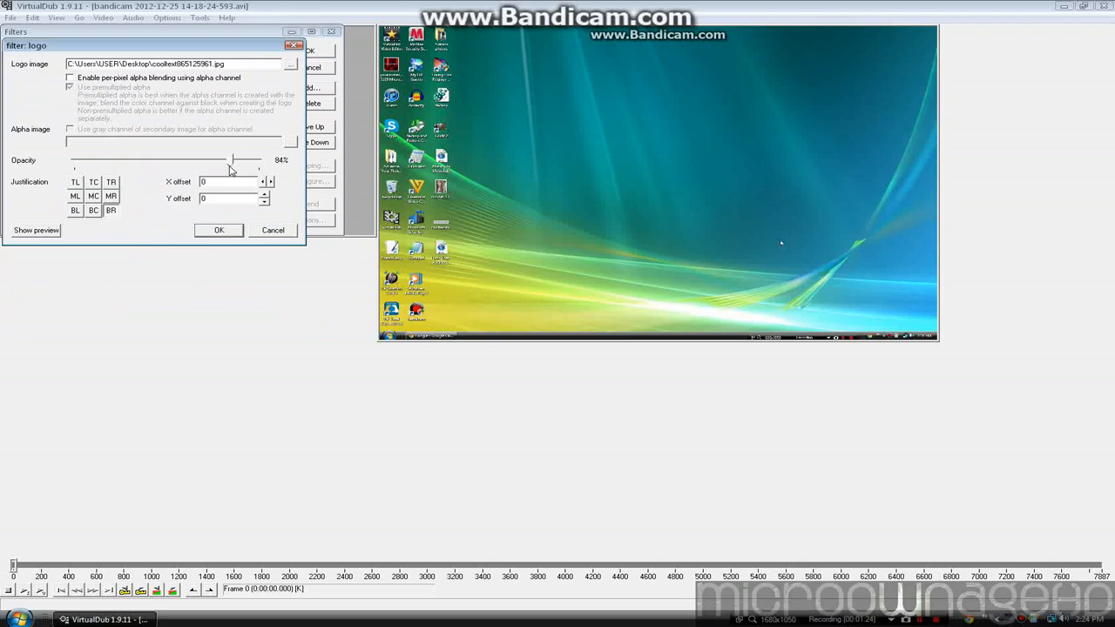
left_click(36, 230)
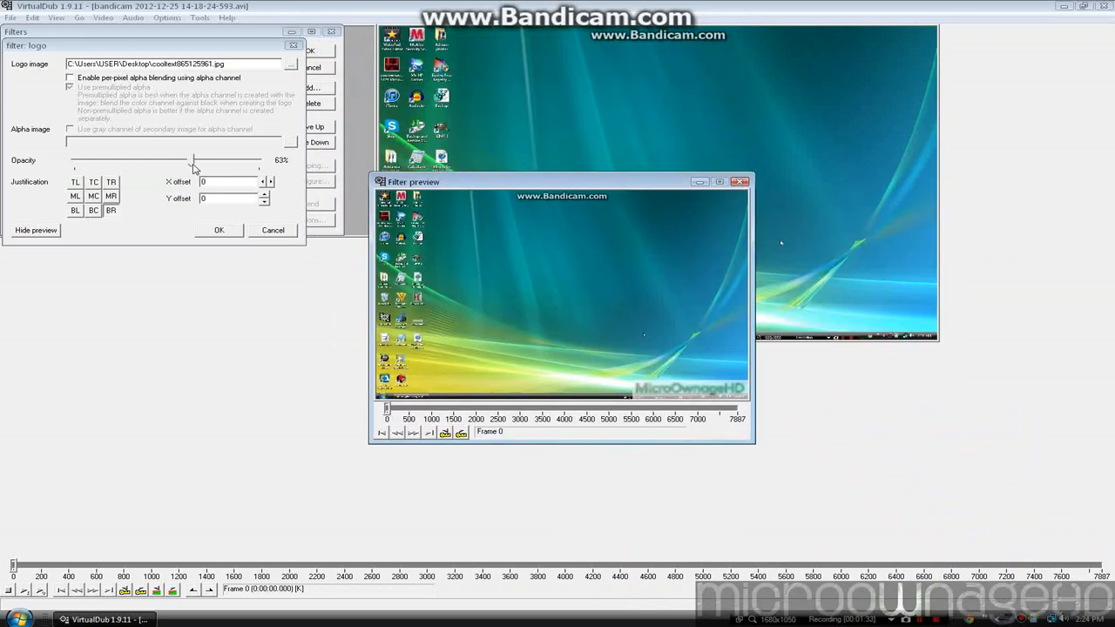
Fine-tune the logo opacity to 47% and confirm the logo filter settings.
left_click_drag(192, 161, 139, 161)
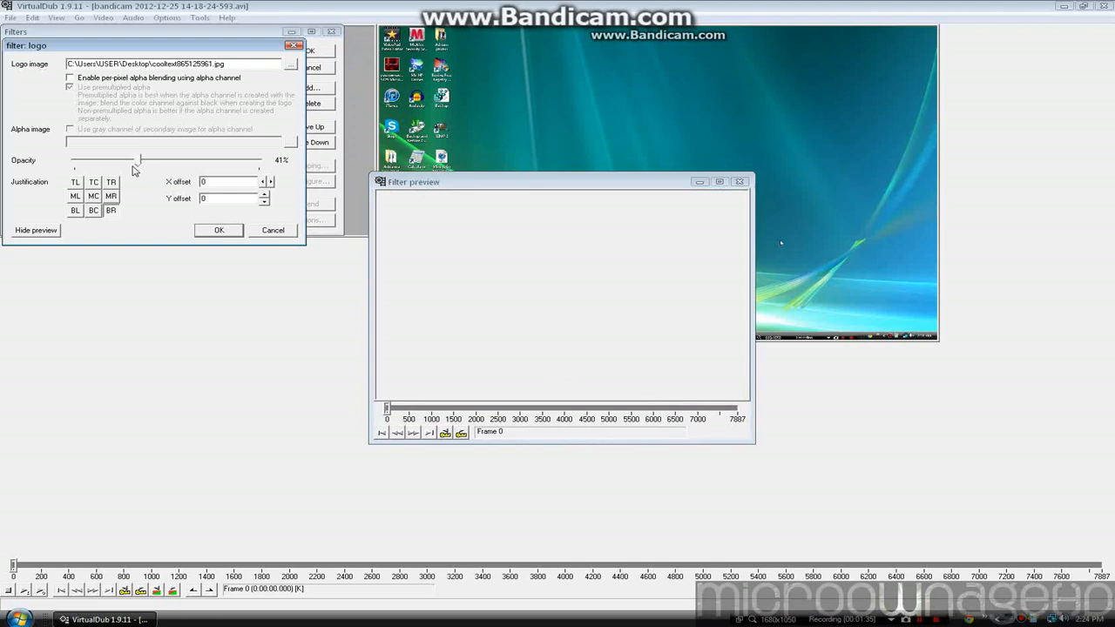
left_click_drag(140, 159, 112, 160)
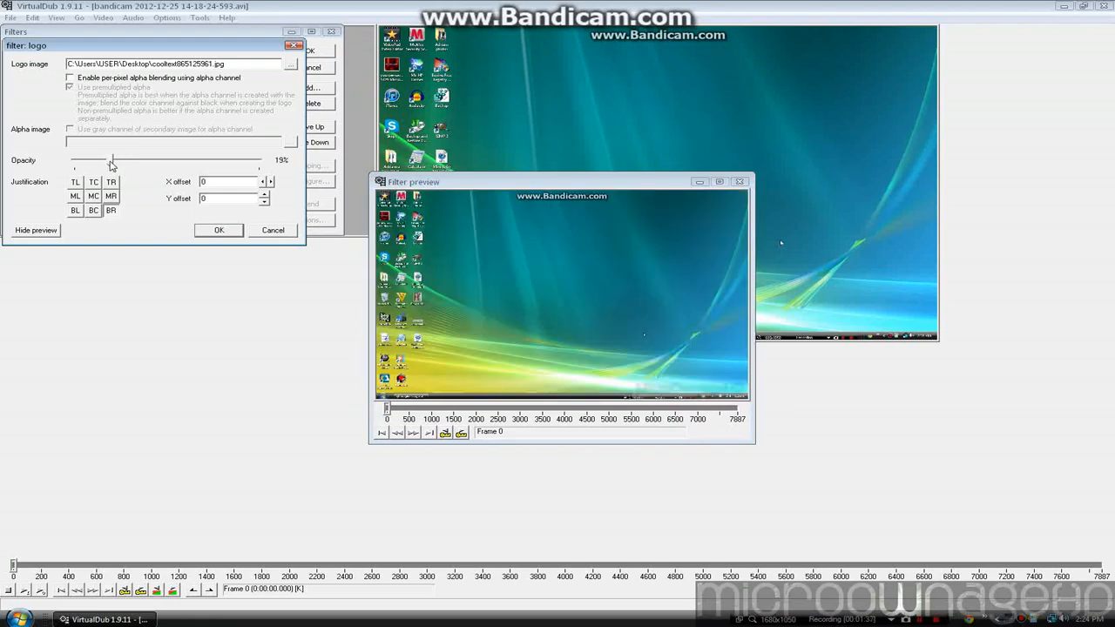
left_click_drag(112, 163, 128, 163)
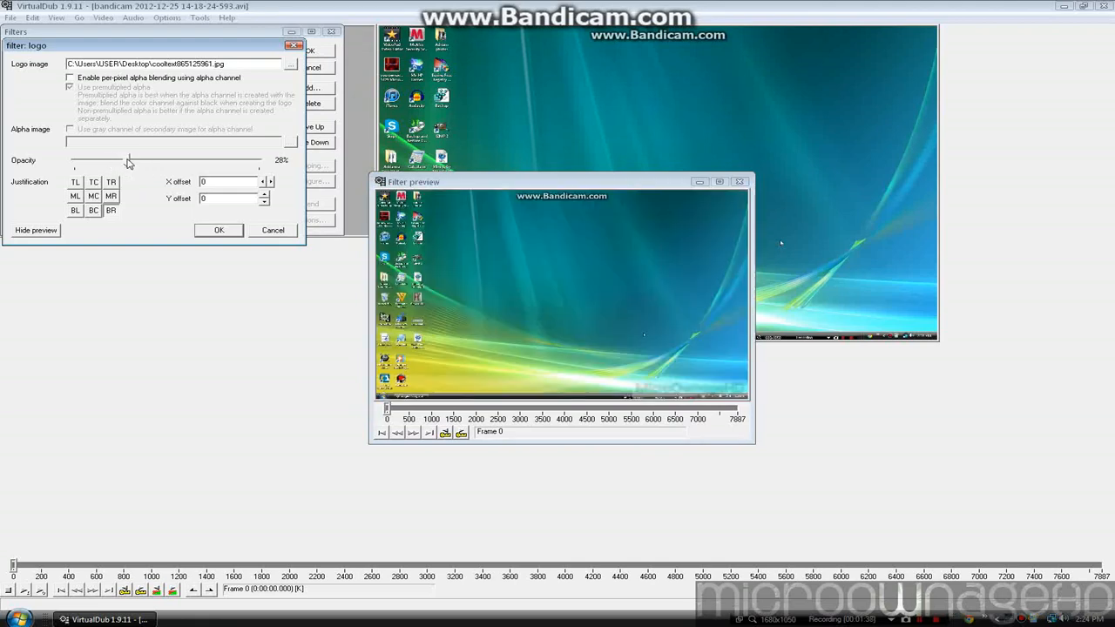
left_click_drag(129, 165, 149, 165)
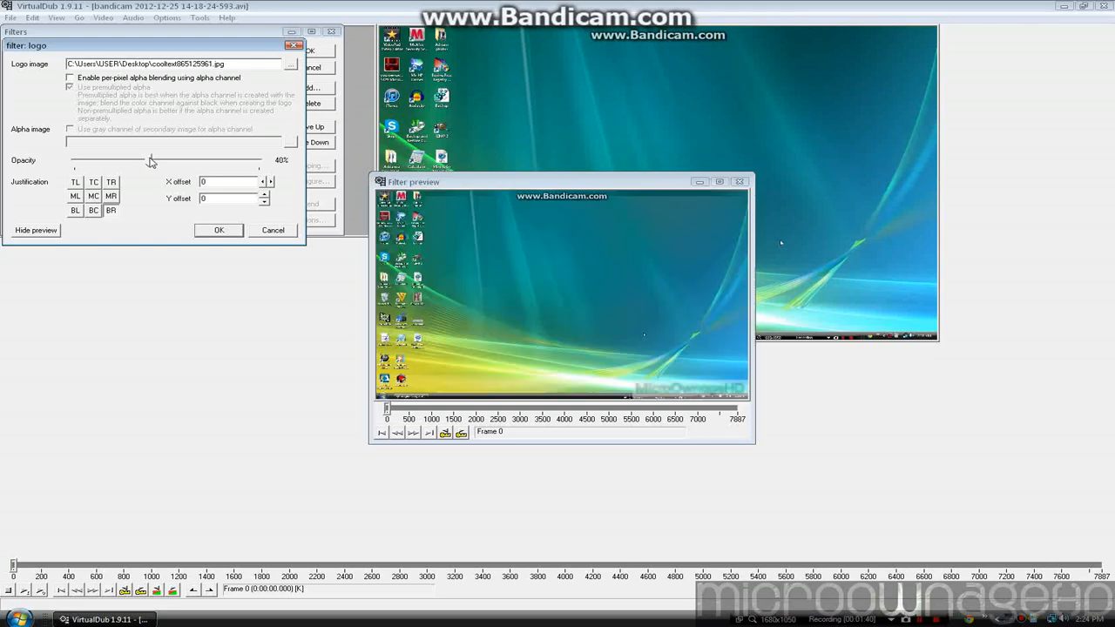
left_click_drag(151, 161, 164, 161)
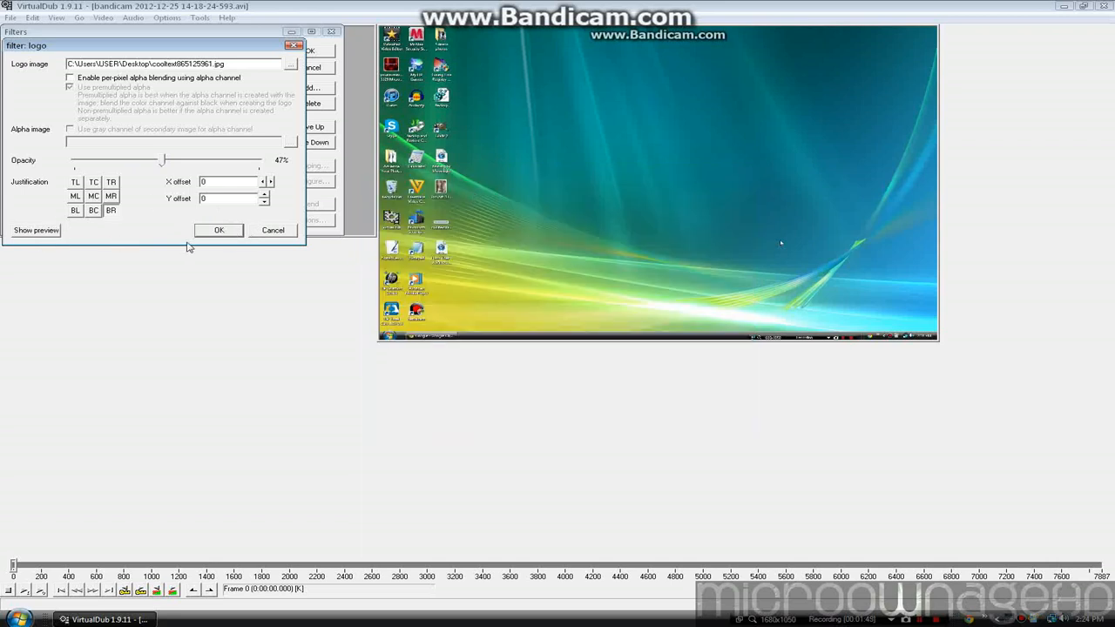
left_click(218, 230)
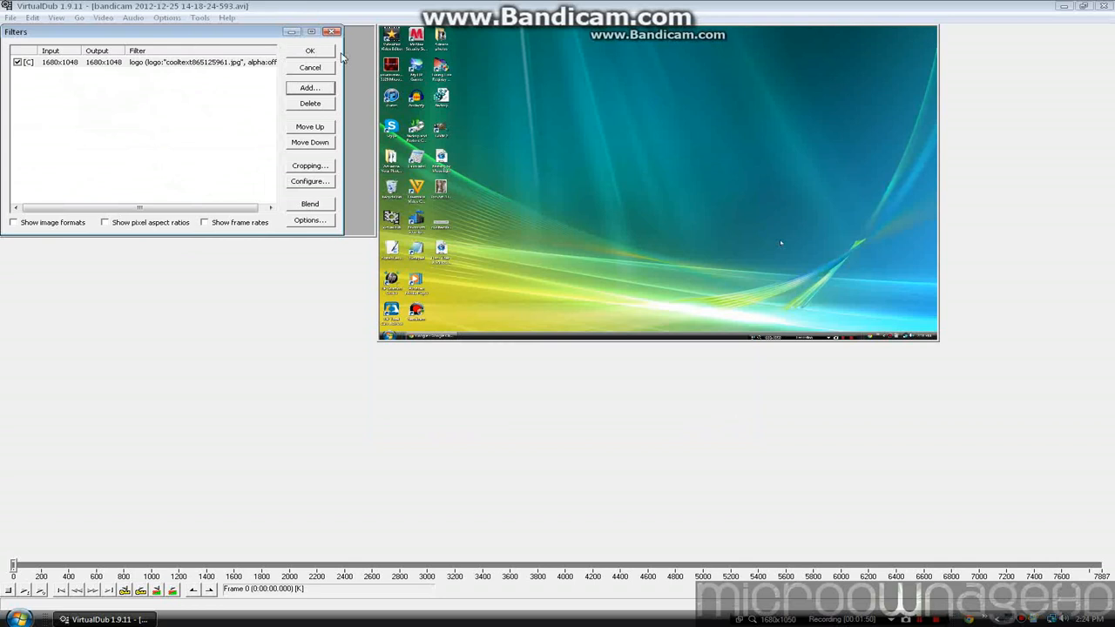
mouse_move(364, 171)
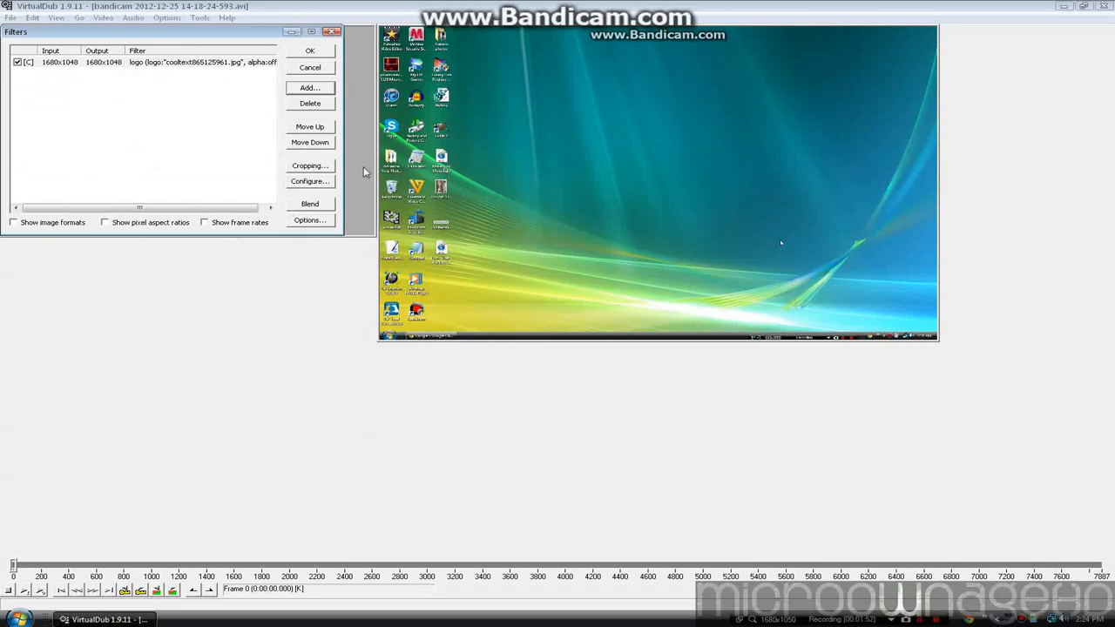
mouse_move(528, 268)
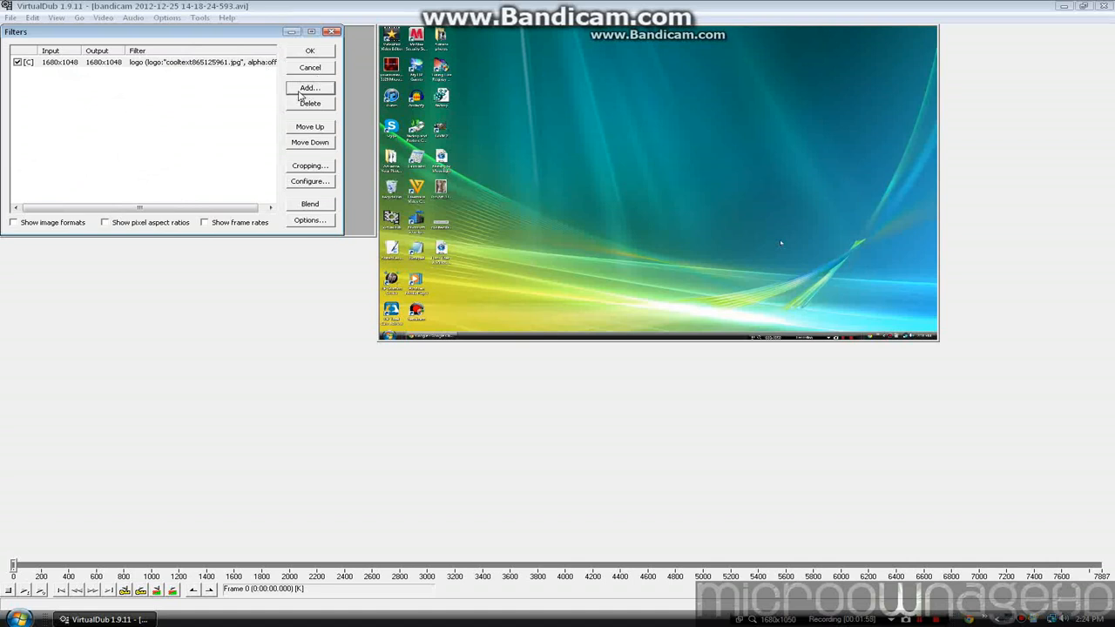
Close the Add Filter chooser without adding another filter.
left_click(310, 87)
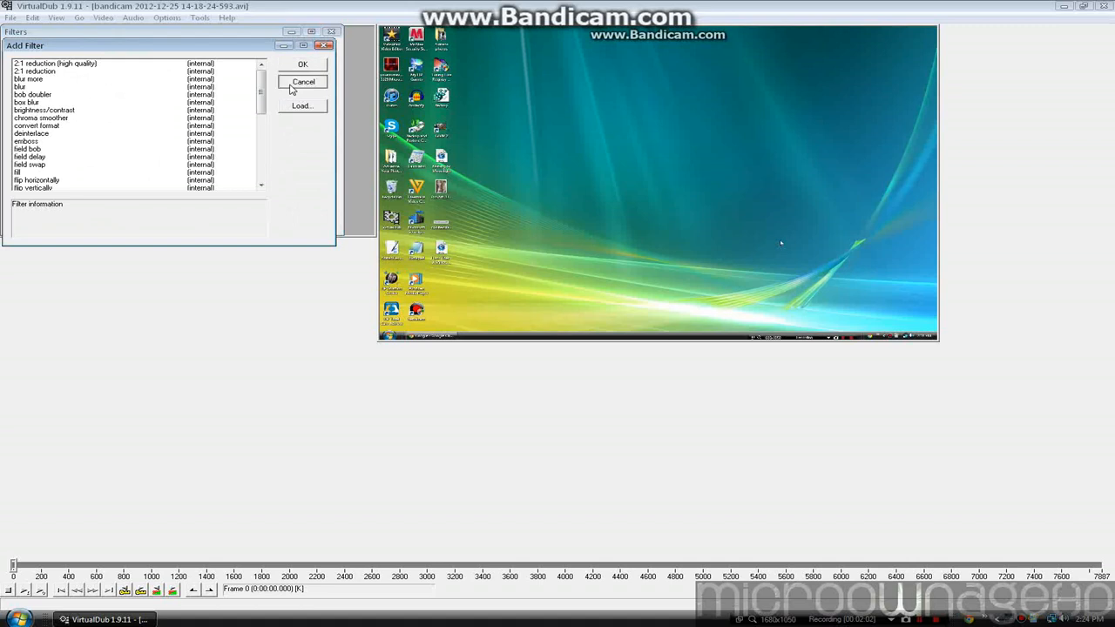
left_click(133, 17)
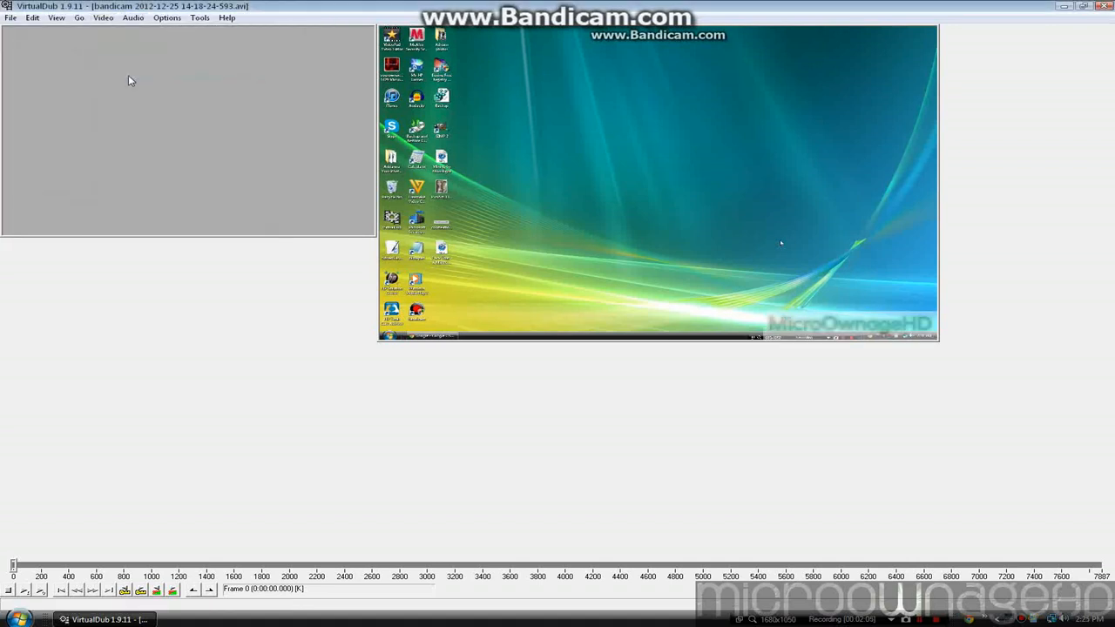
mouse_move(653, 317)
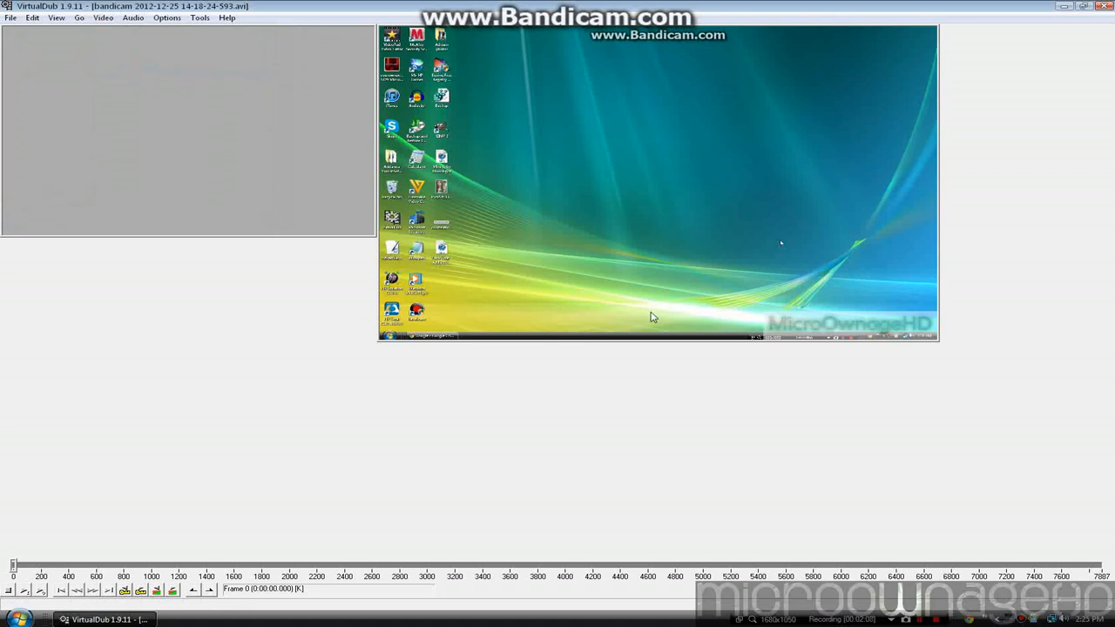
Choose Xvid MPEG-4 Codec in the Video Compression list.
left_click(103, 17)
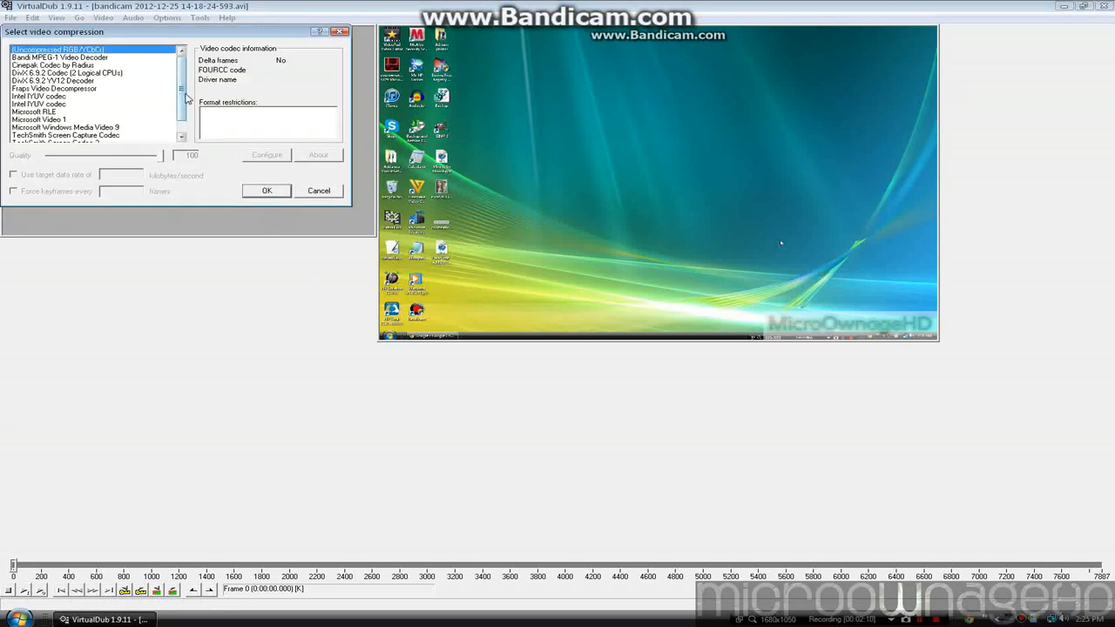
scroll("down", 3)
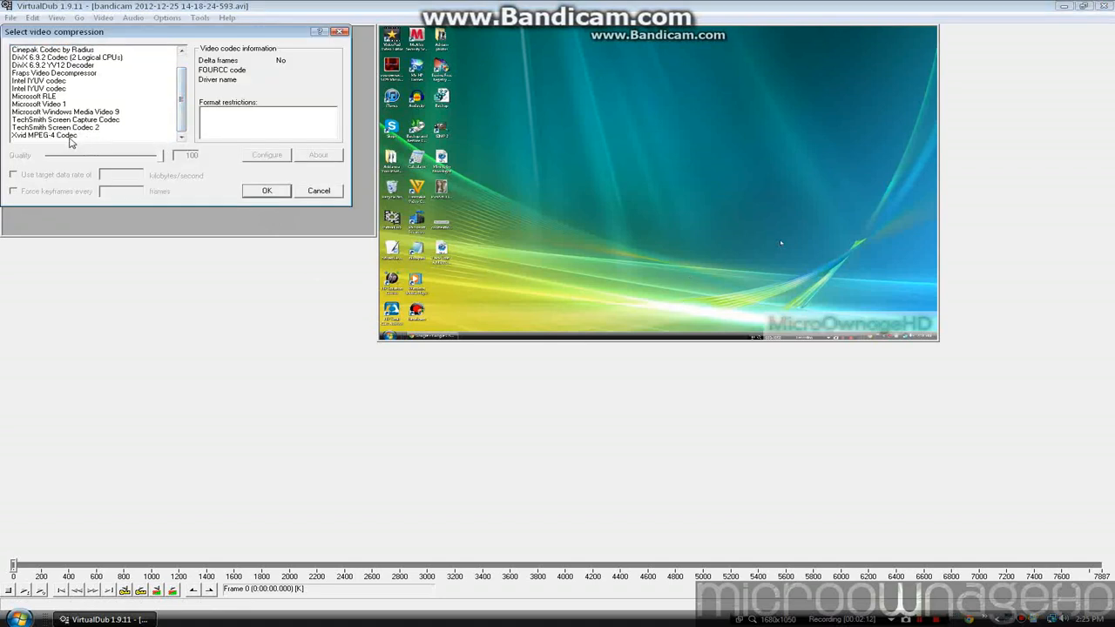
left_click(267, 154)
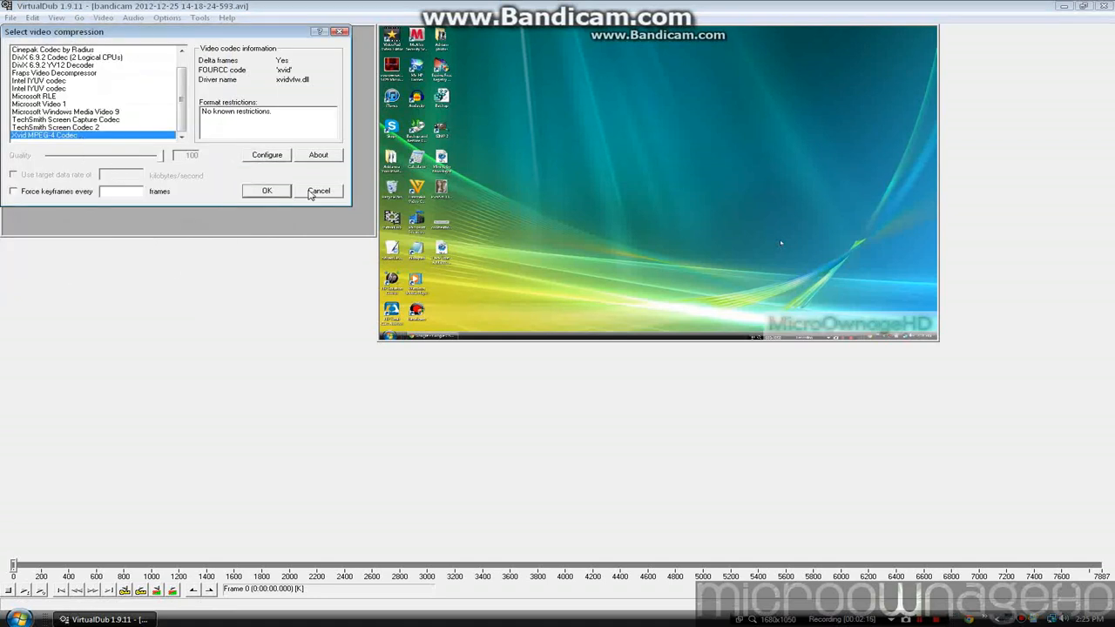
mouse_move(94, 146)
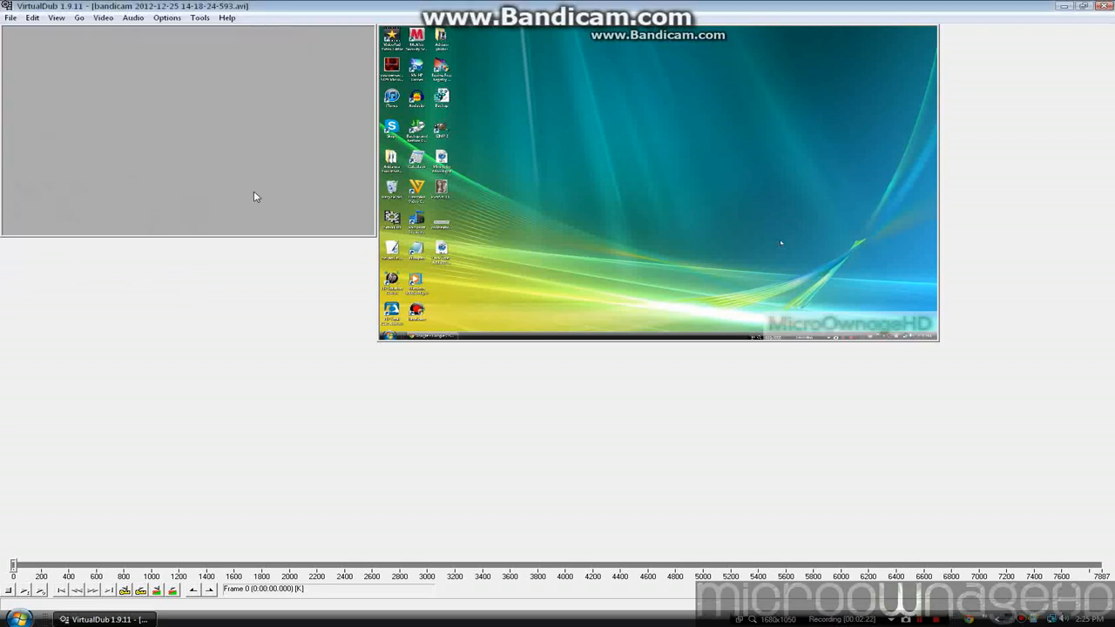
Browse the Audio and Edit menus, then open the File menu's save commands.
left_click(134, 17)
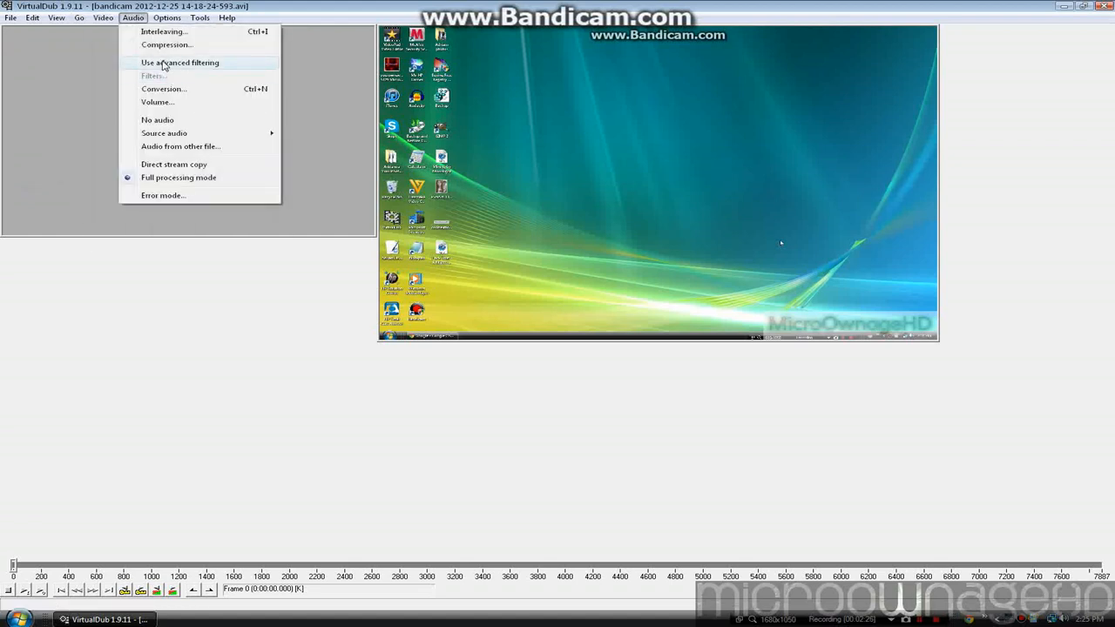
left_click(167, 44)
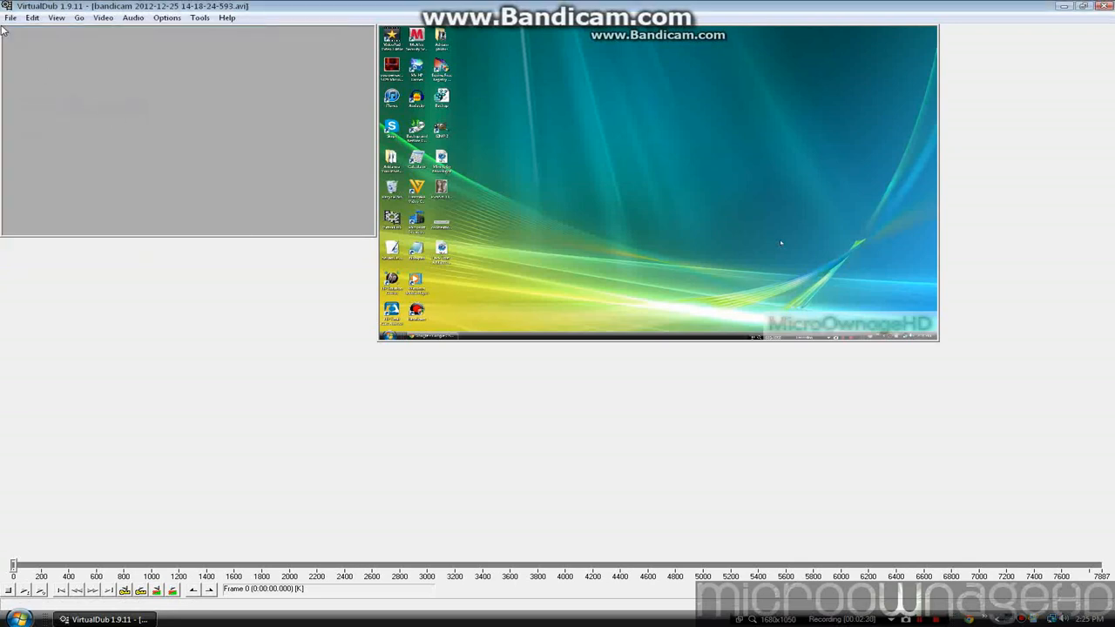
left_click(32, 17)
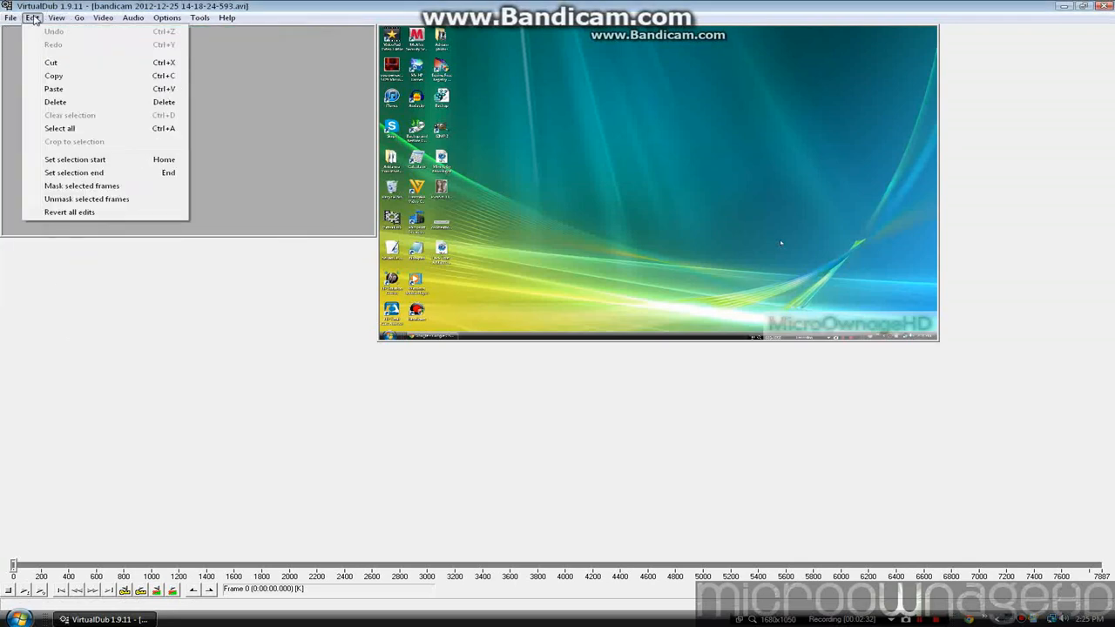
left_click(11, 17)
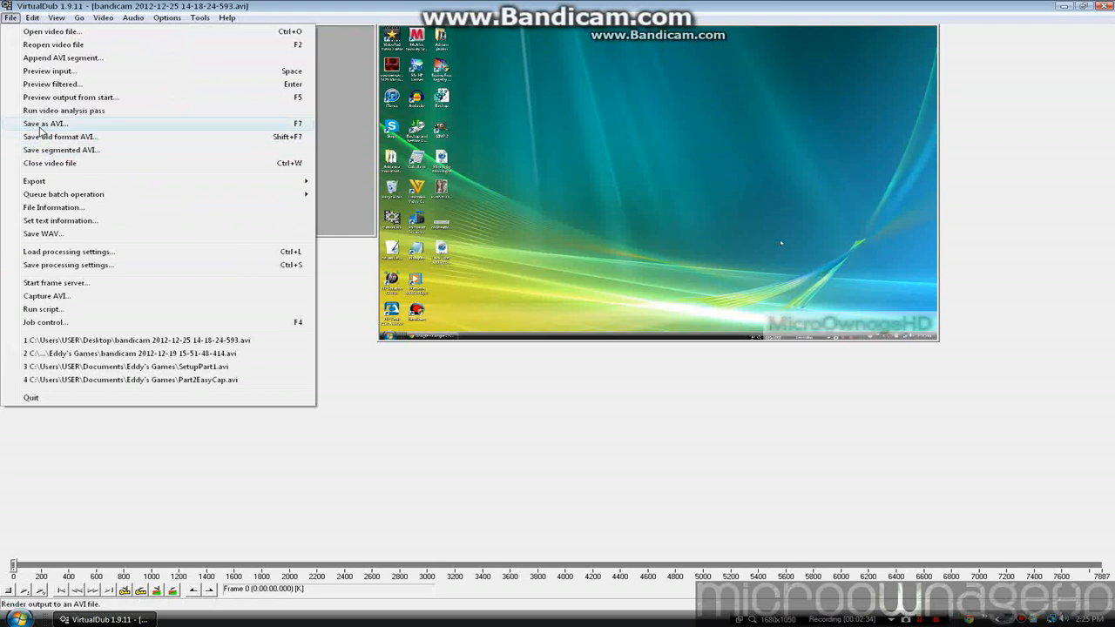
Save the output as a new AVI named 'LogoTtutorial'.
left_click(44, 123)
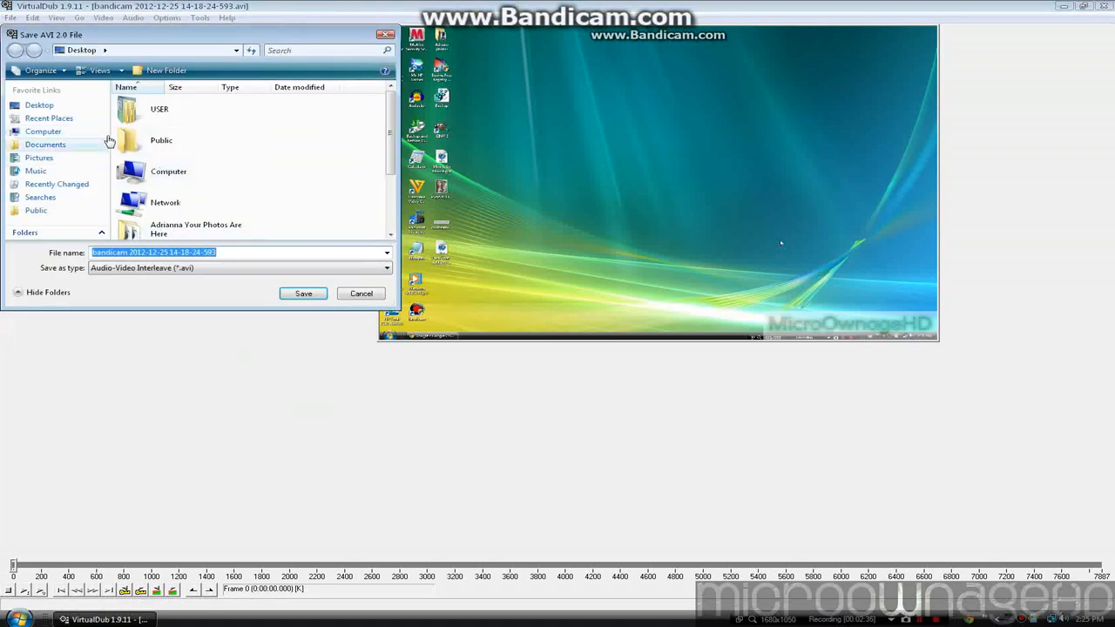
key("Delete")
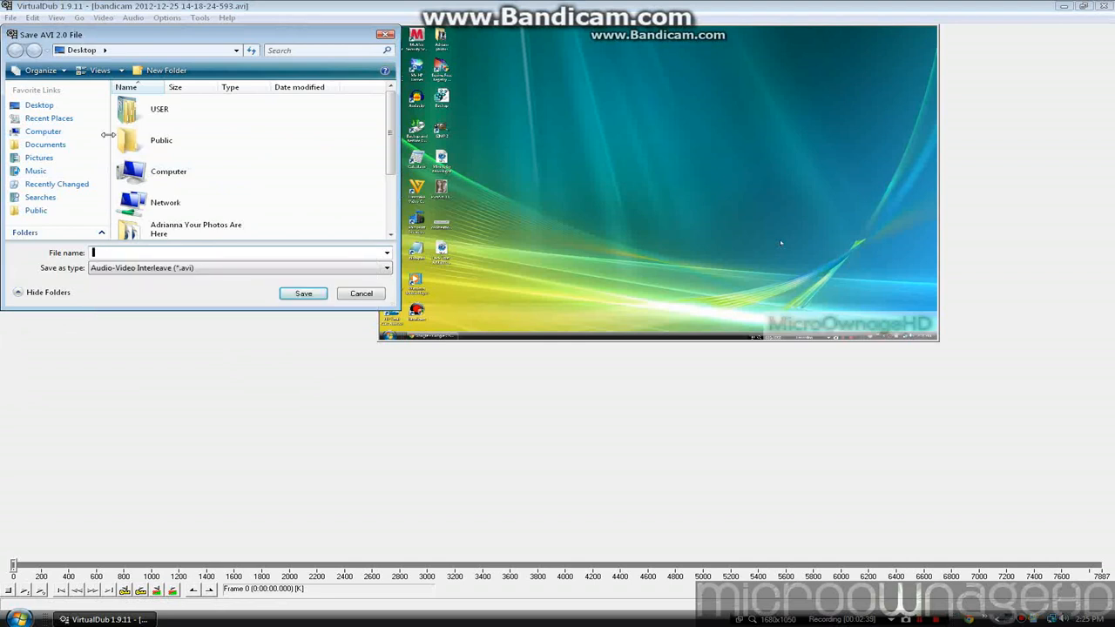
type("LogoT")
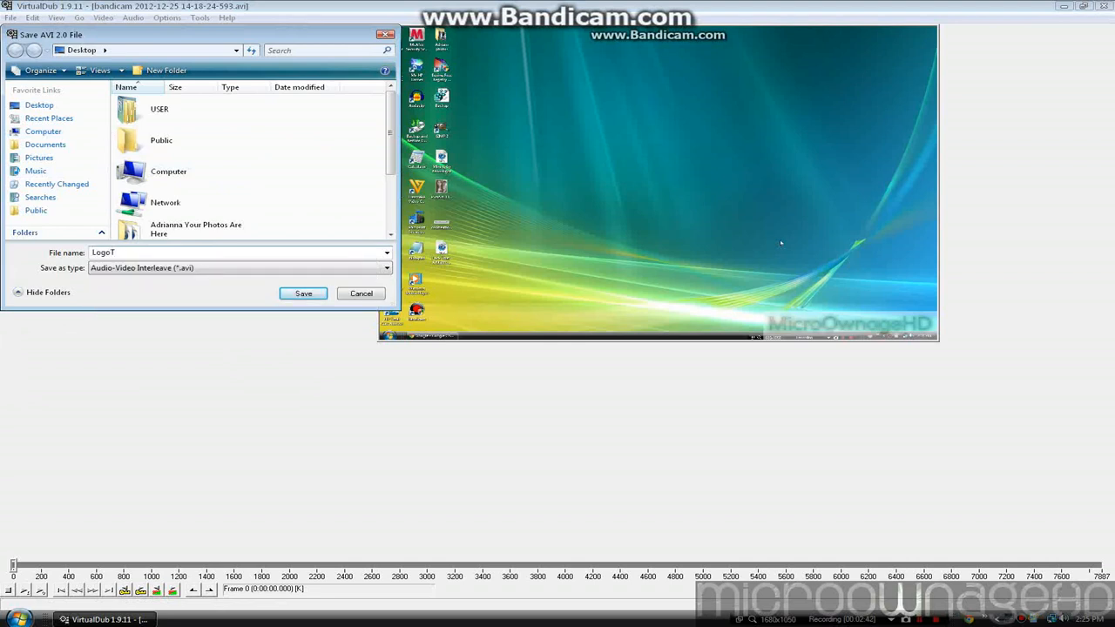
type("tutorial")
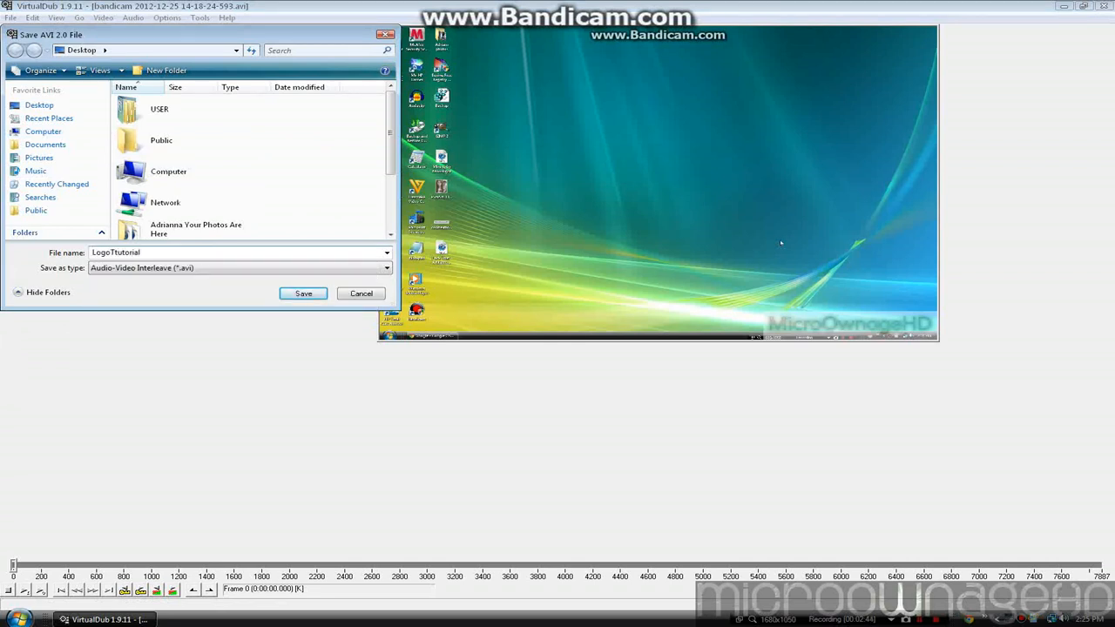
left_click(303, 293)
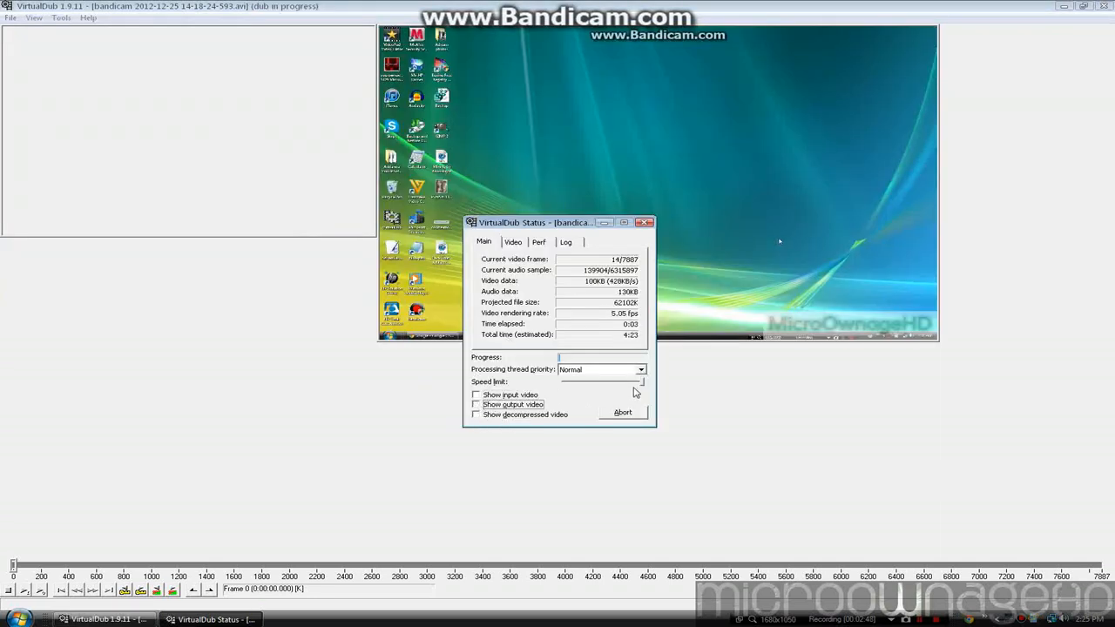
Set the processing thread priority to Highest in the Status window.
left_click(599, 370)
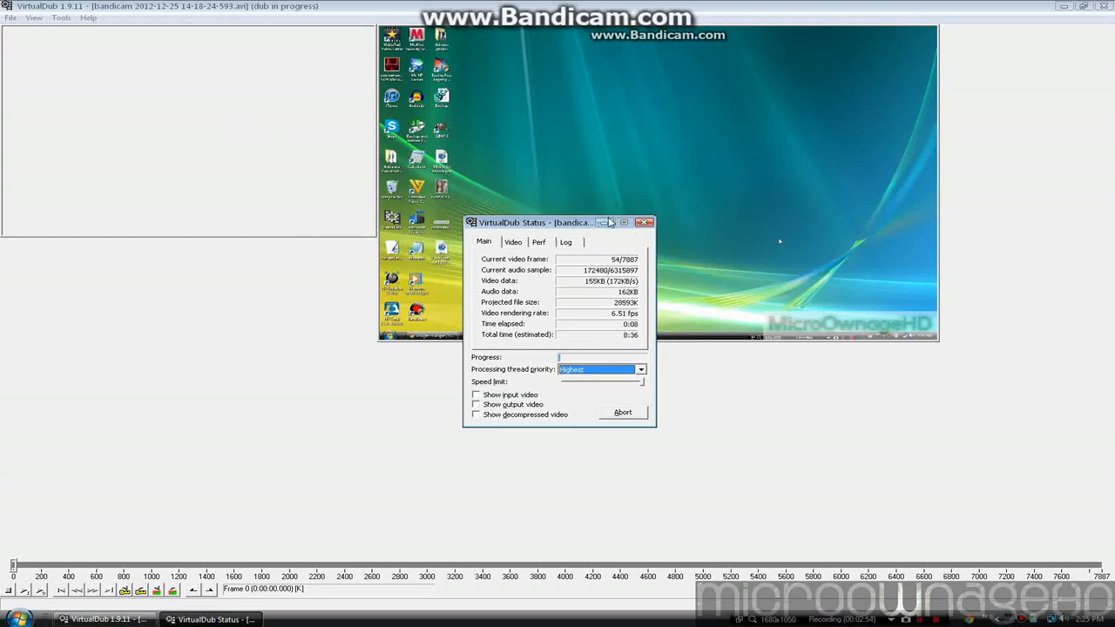
mouse_move(655, 237)
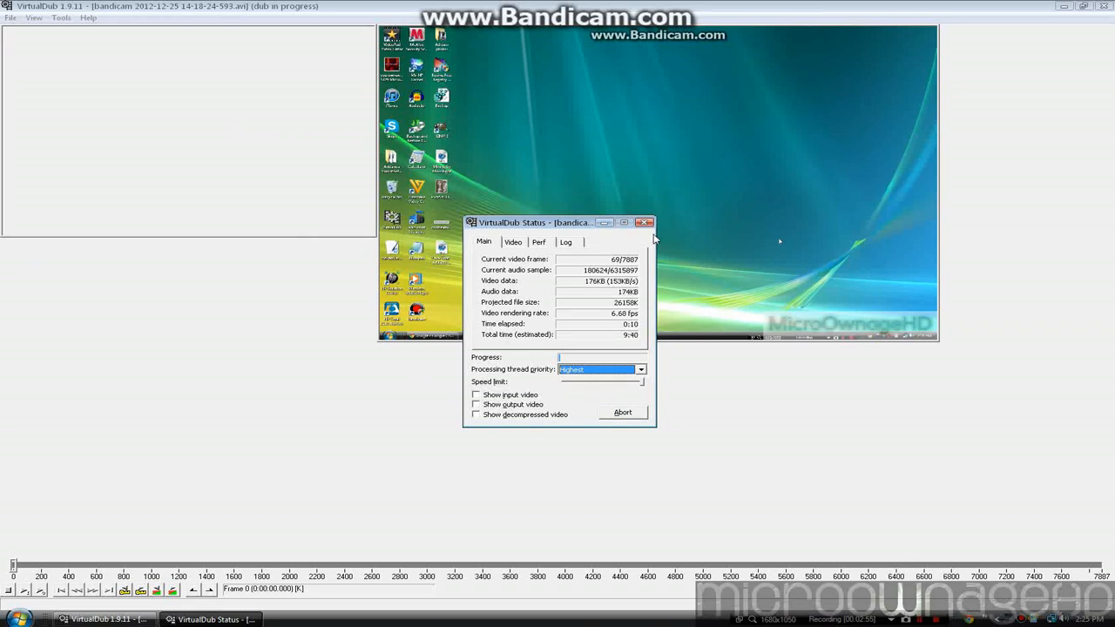